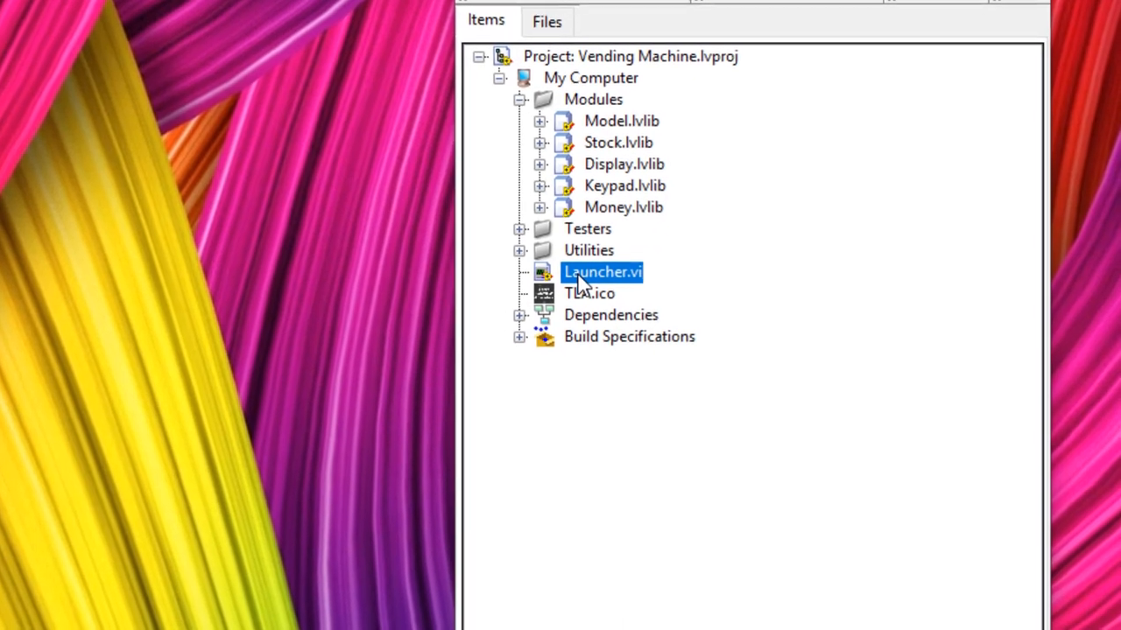
Step: Open Launcher.vi from the Vending Machine project to show its startup data controls
right_click(601, 272)
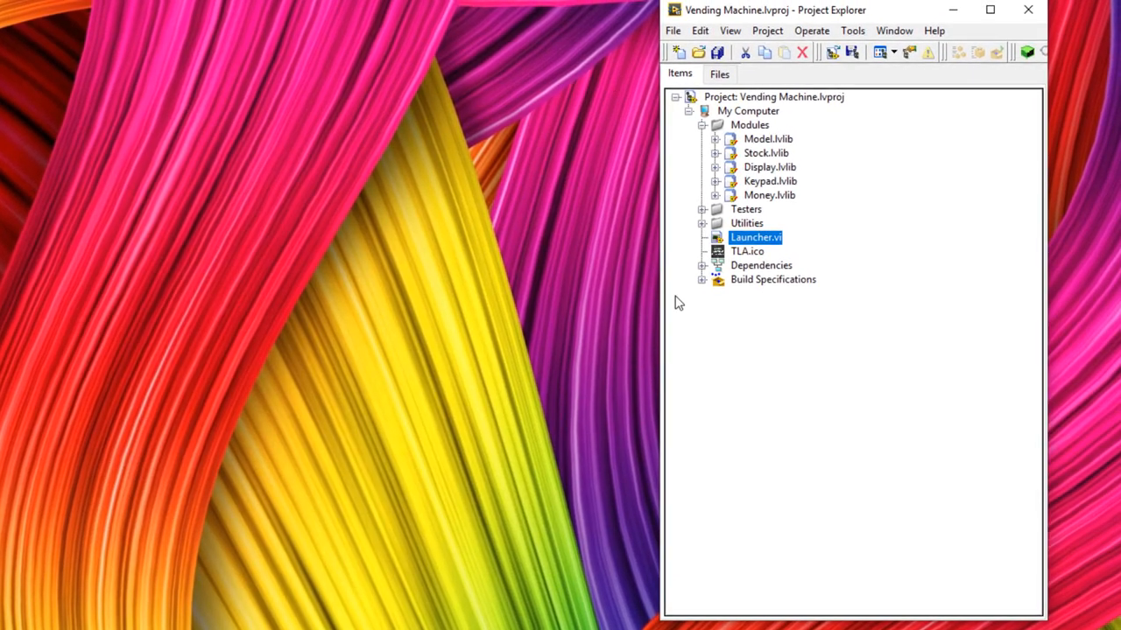
double_click(755, 237)
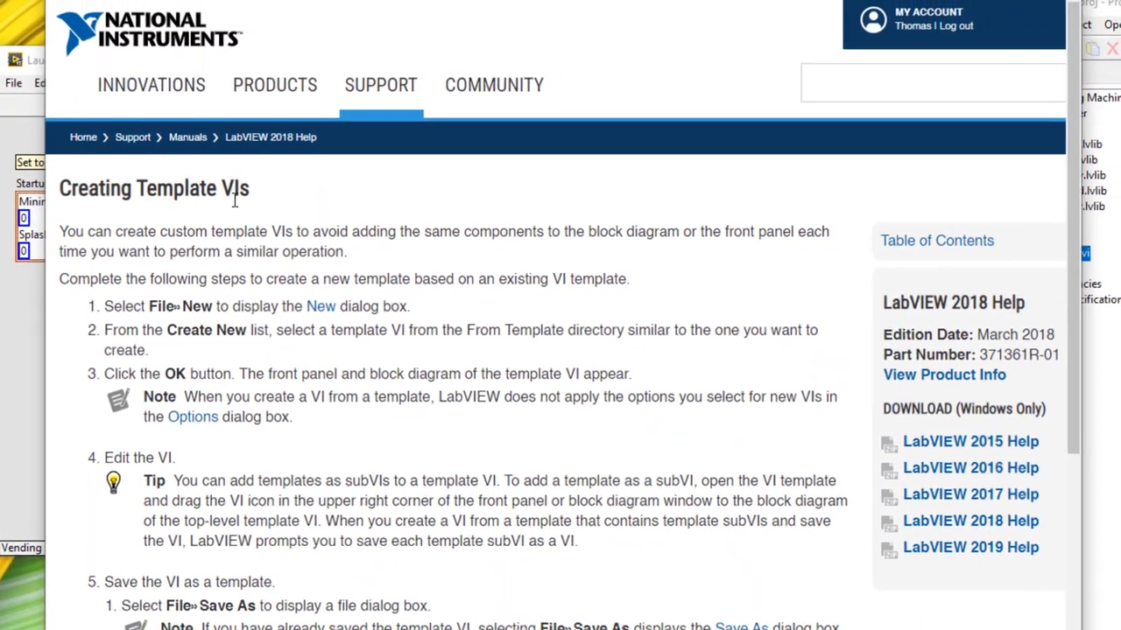
scroll(down, 3)
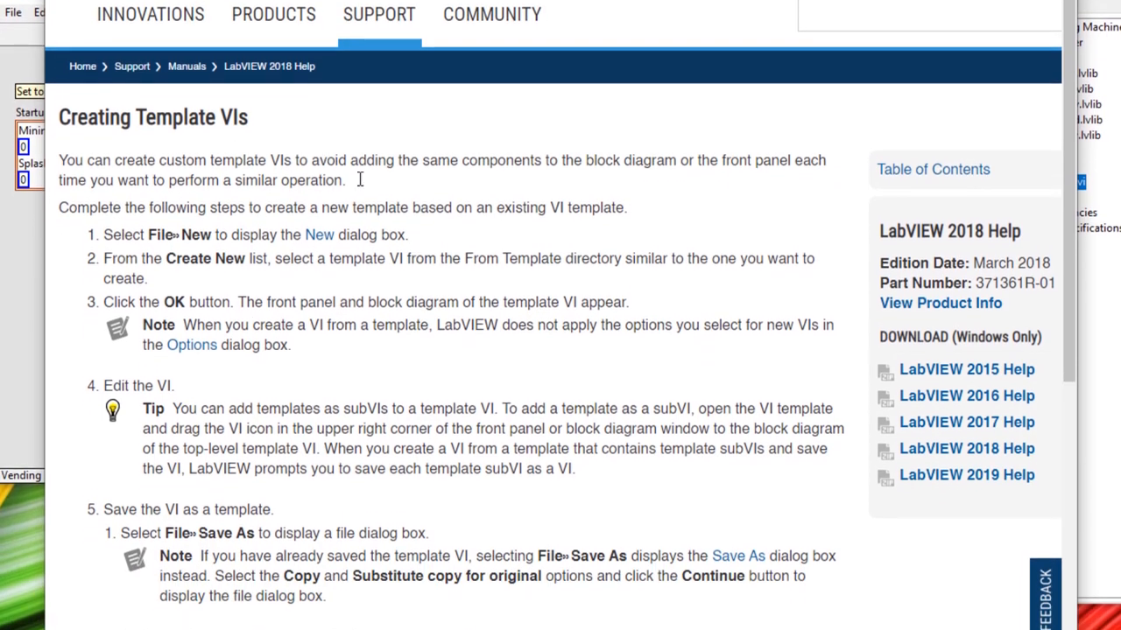
scroll(down, 3)
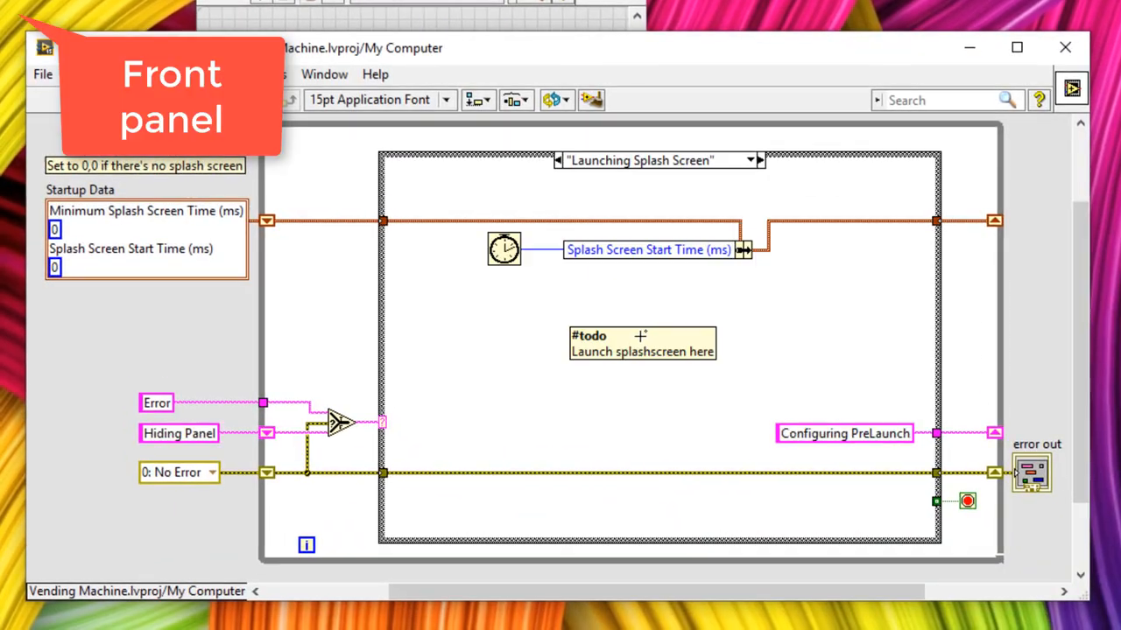
Step: List the Launcher case states, from Hiding Panel through Closing Launcher
click(751, 160)
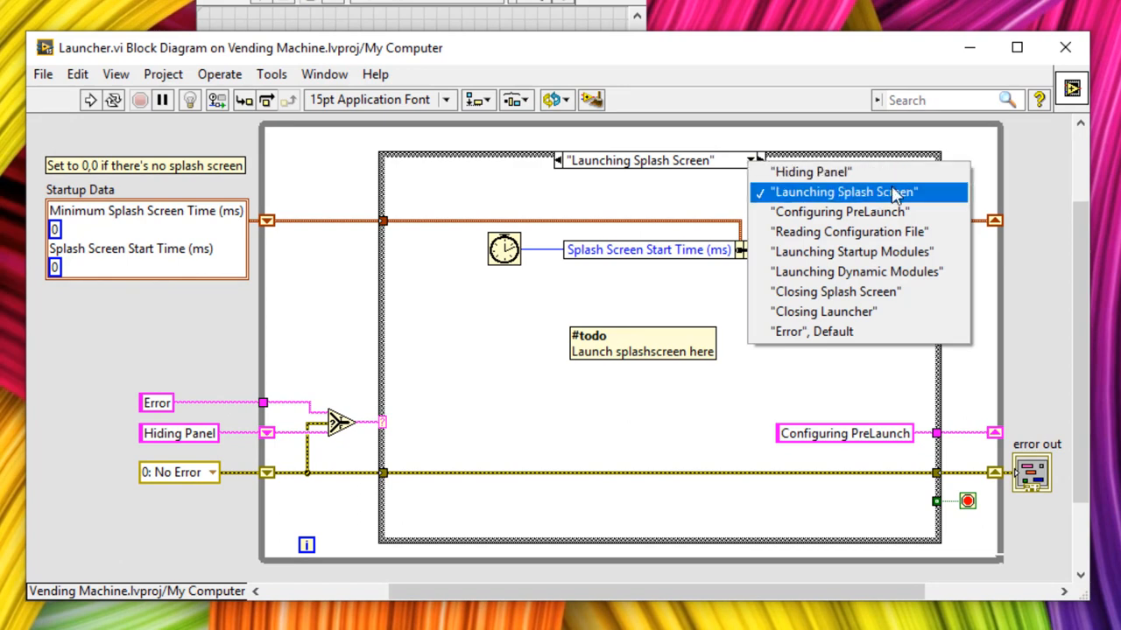
mouse_move(952, 194)
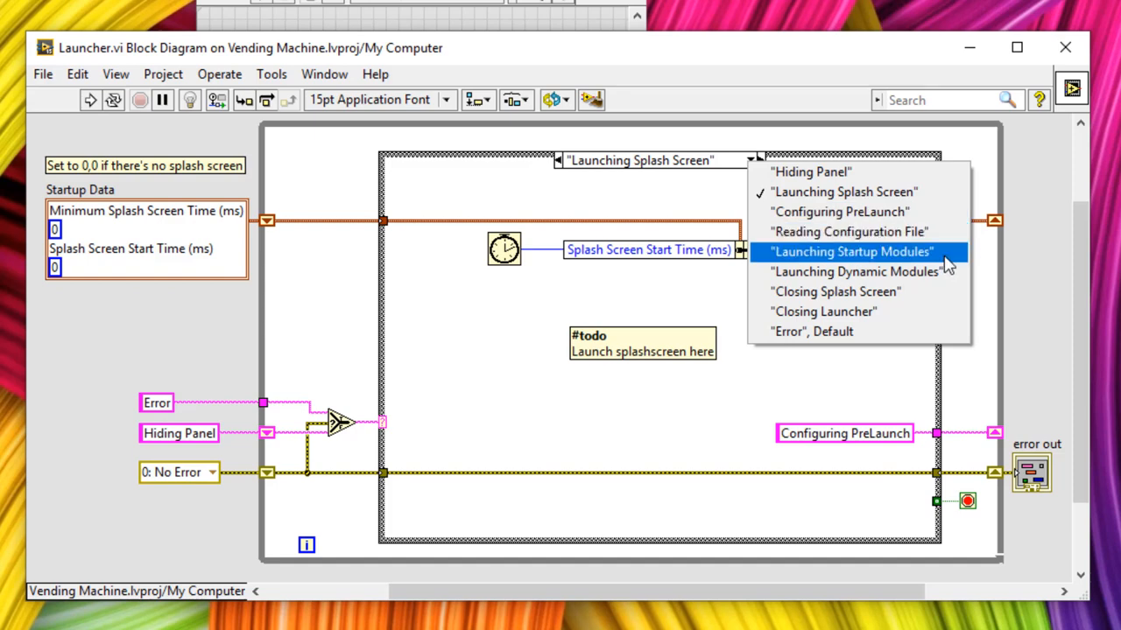
mouse_move(855, 271)
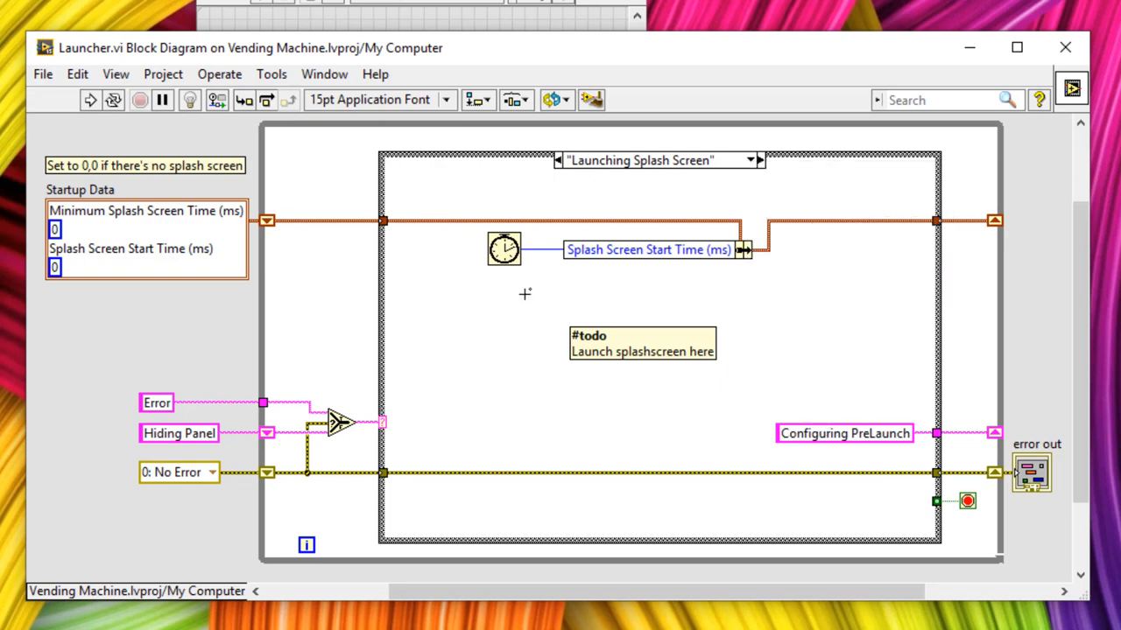
mouse_move(529, 299)
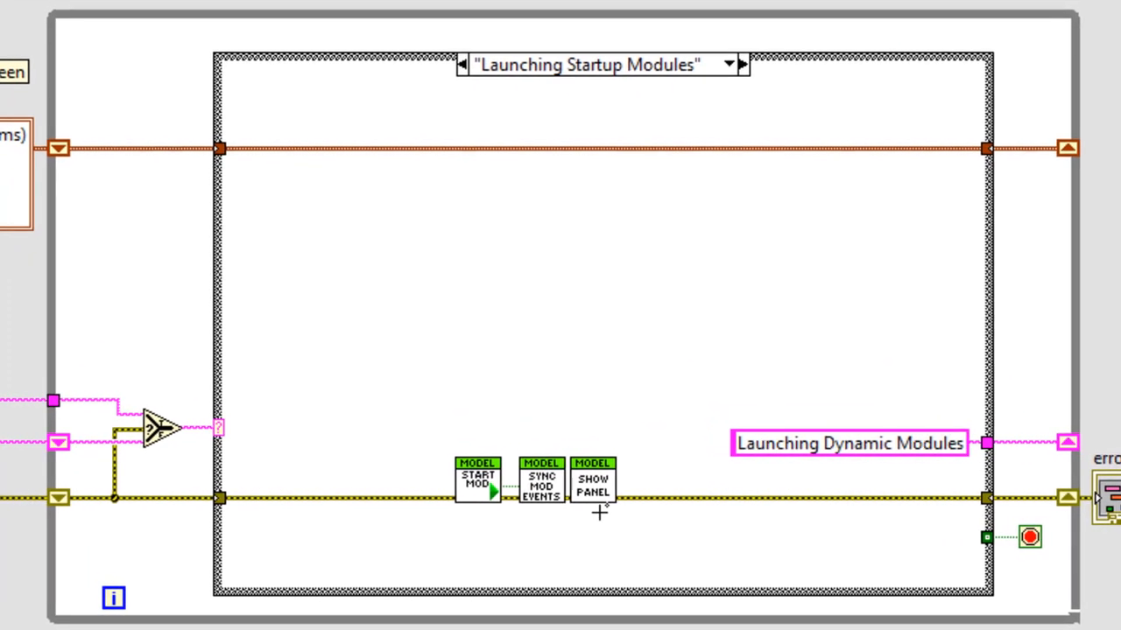
mouse_move(495, 482)
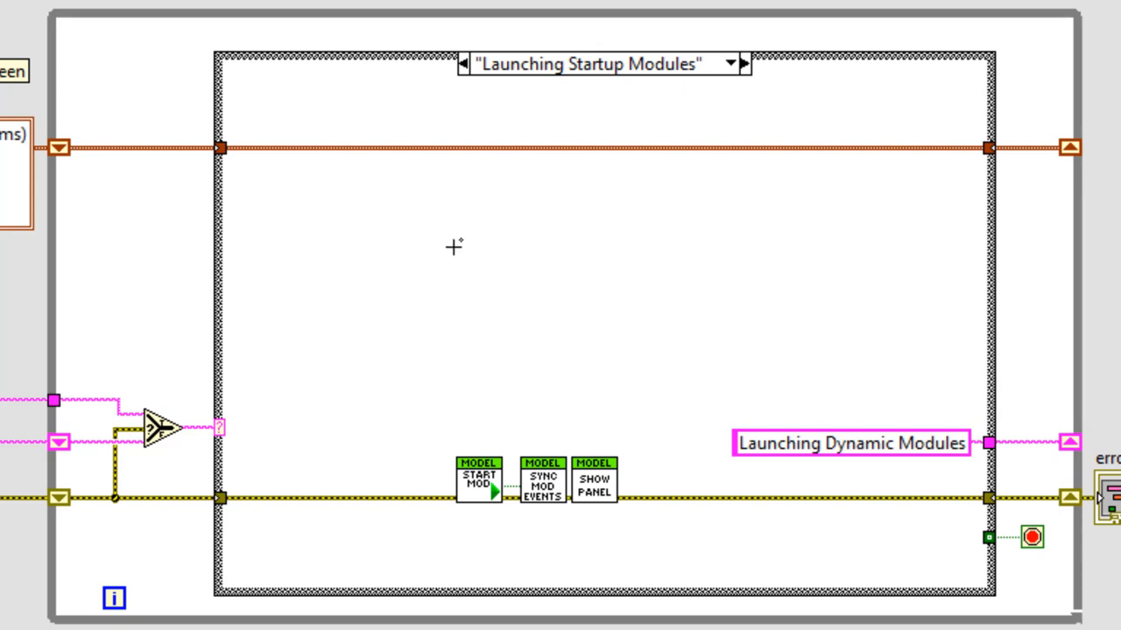
mouse_move(469, 248)
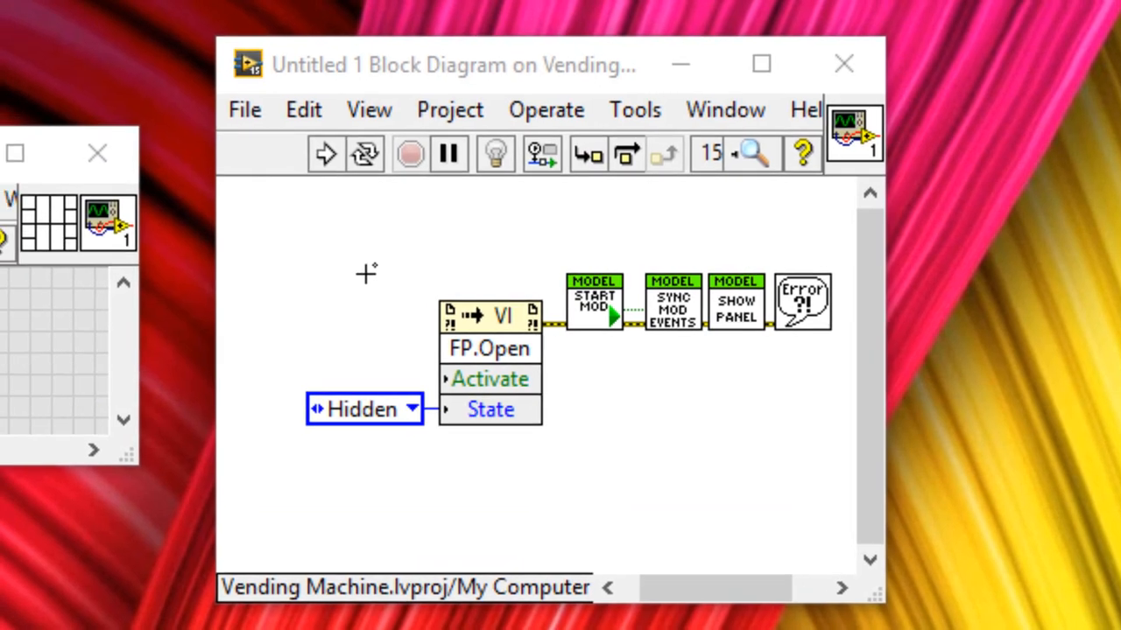
Step: Drag on the Untitled 1 diagram holding FP.Open Hidden, Start Module, Sync Events and Show Panel
drag(451, 64, 573, 85)
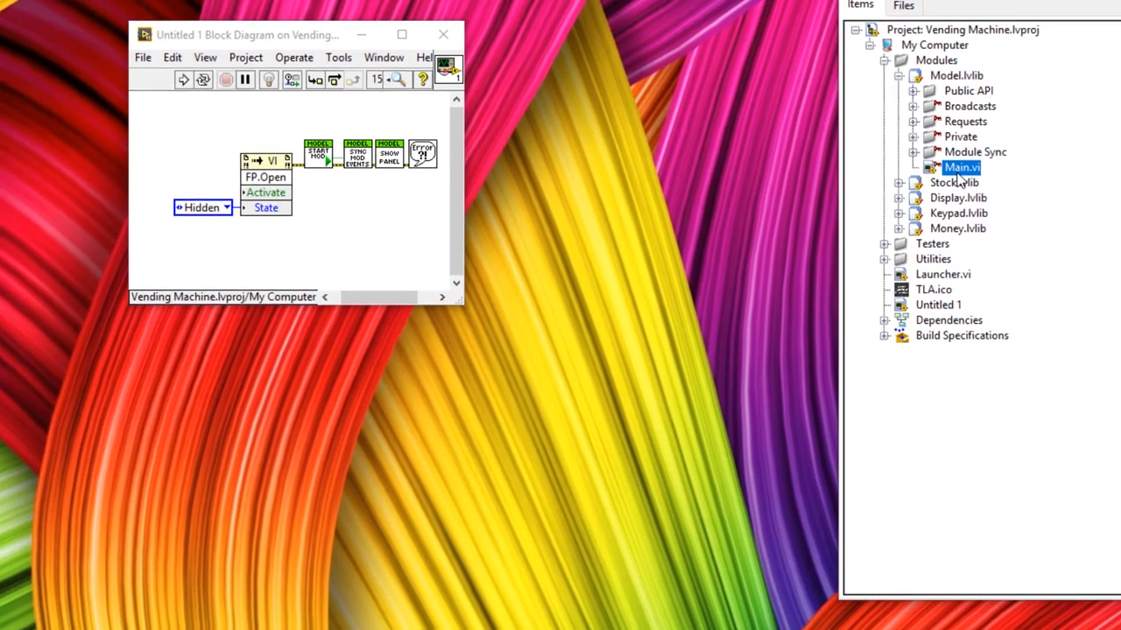
Step: Open Main.vi from Model.lvlib in the Vending Machine project
double_click(962, 167)
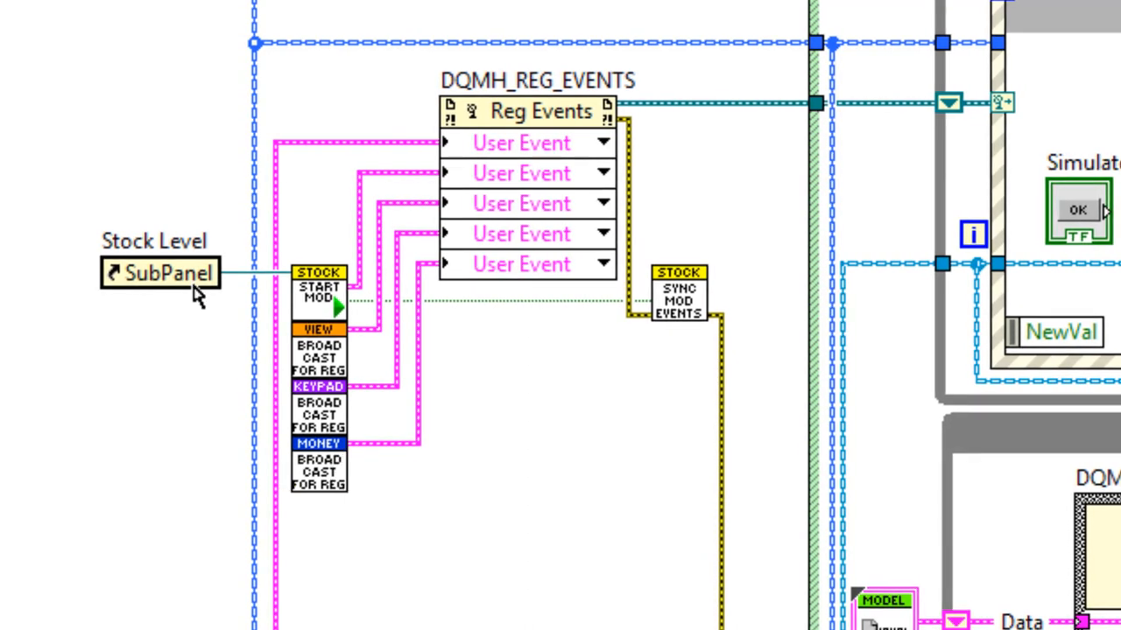
mouse_move(147, 296)
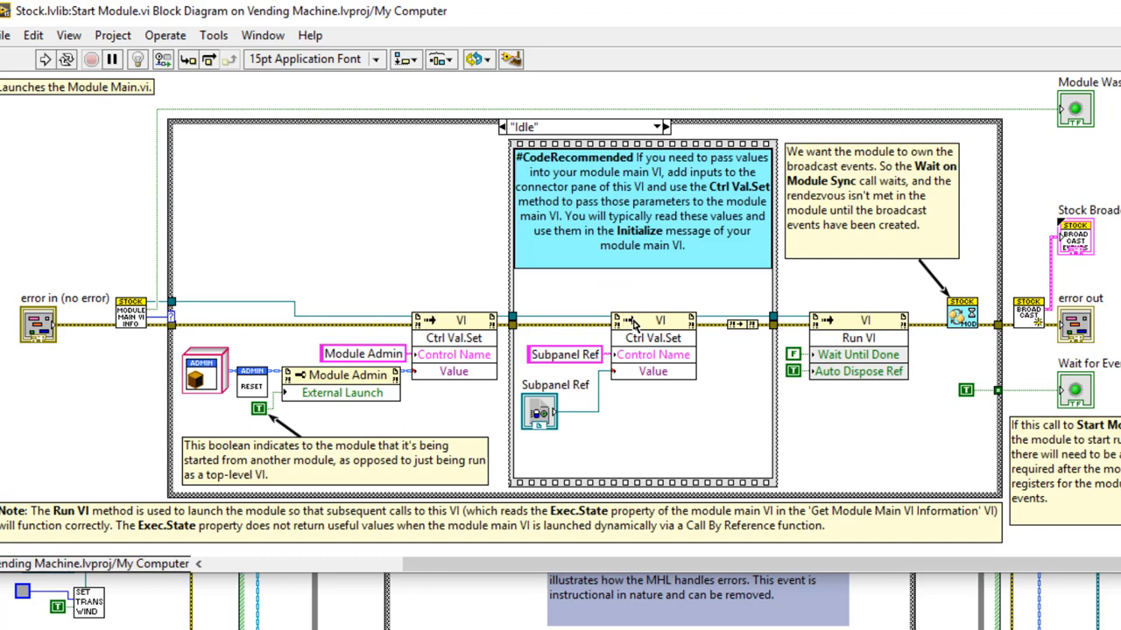
mouse_move(681, 343)
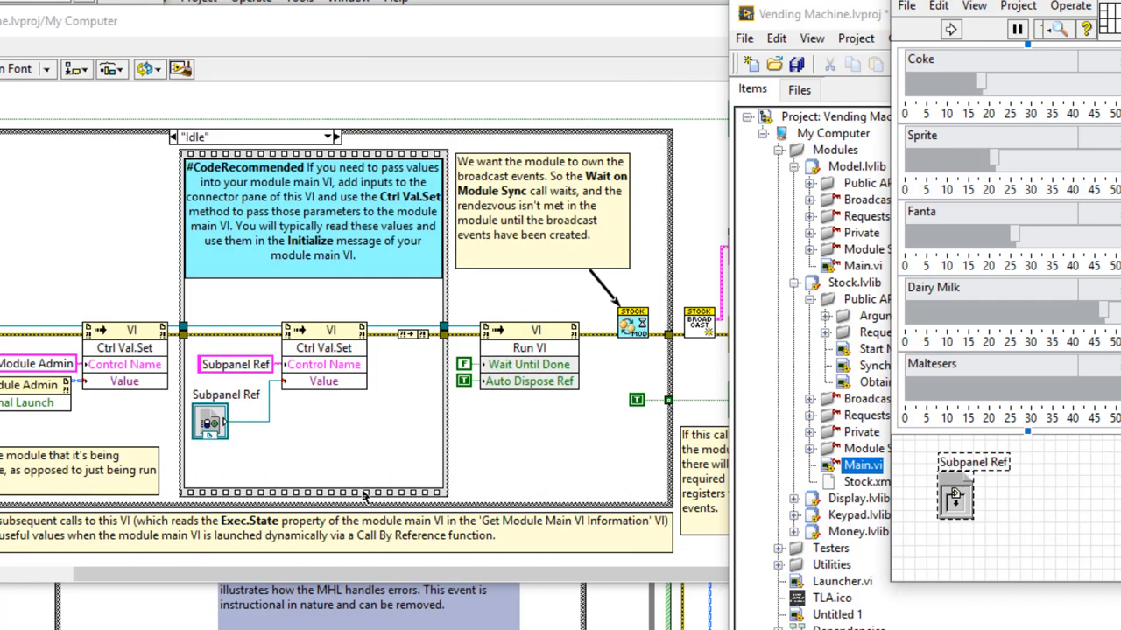
mouse_move(214, 419)
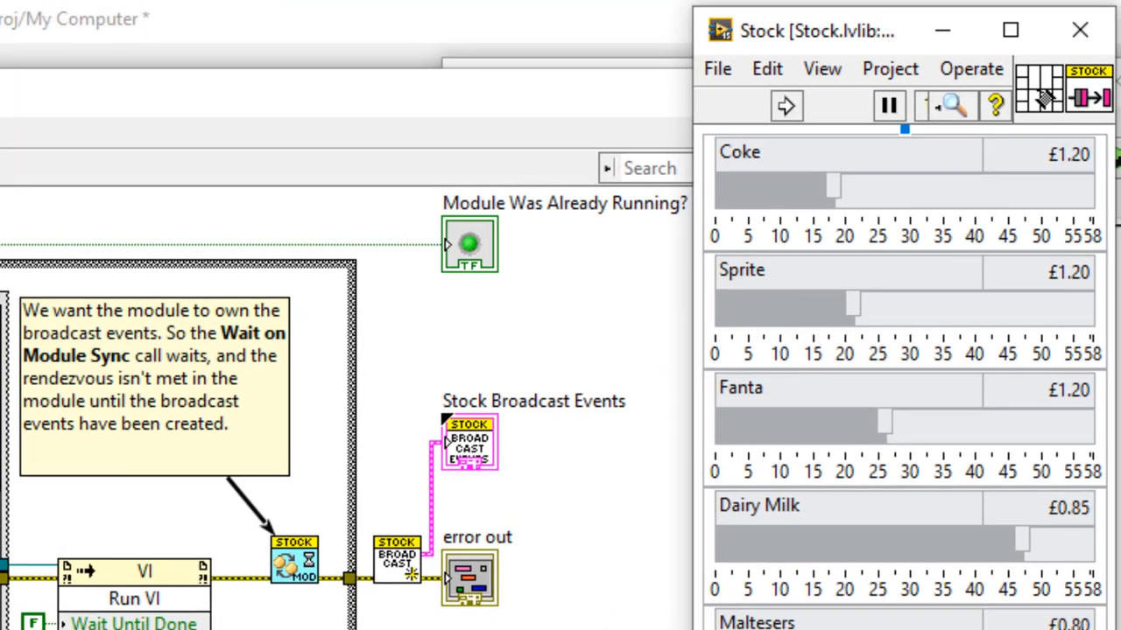
Step: Scroll the Start Module diagram beside the Stock panel showing Coke, Sprite and Fanta levels
scroll(down, 3)
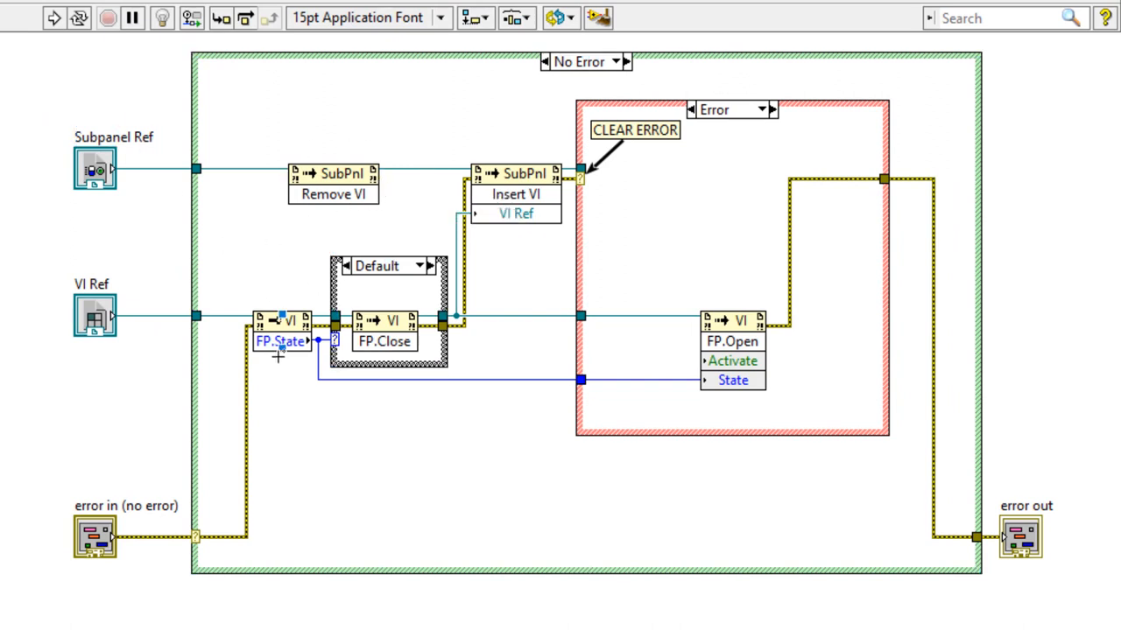
mouse_move(723, 426)
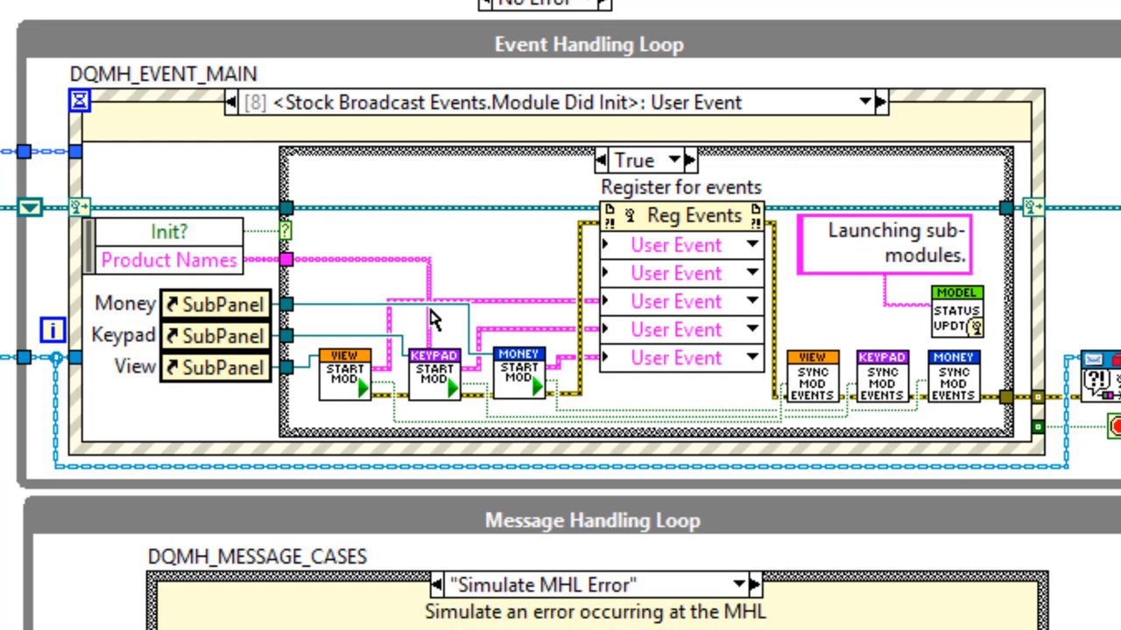
mouse_move(467, 264)
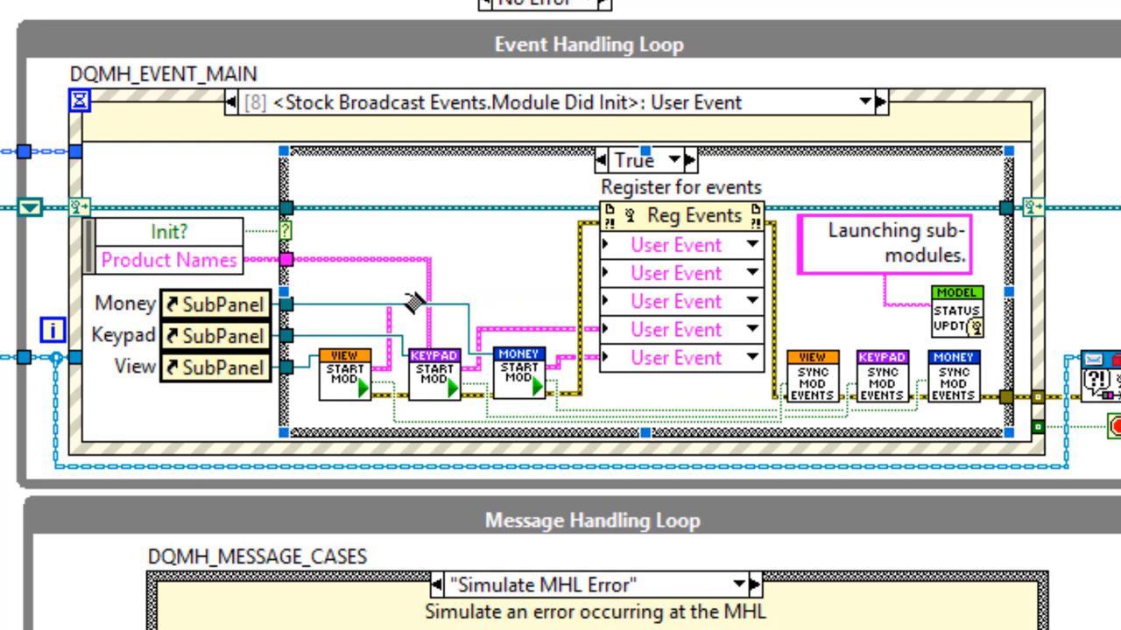
mouse_move(442, 399)
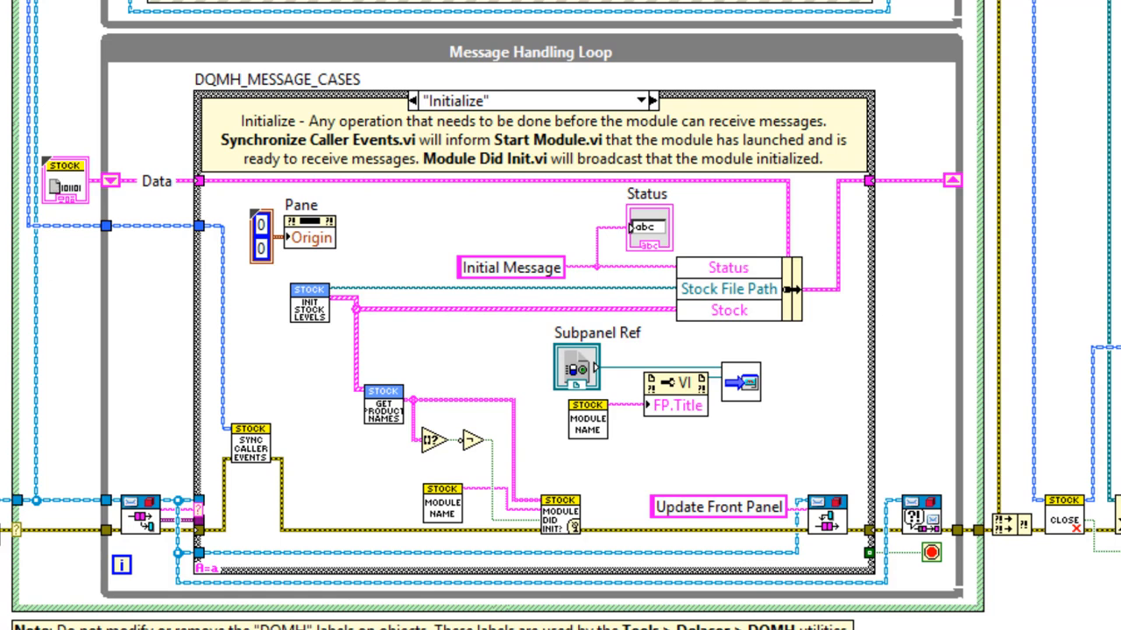
mouse_move(668, 508)
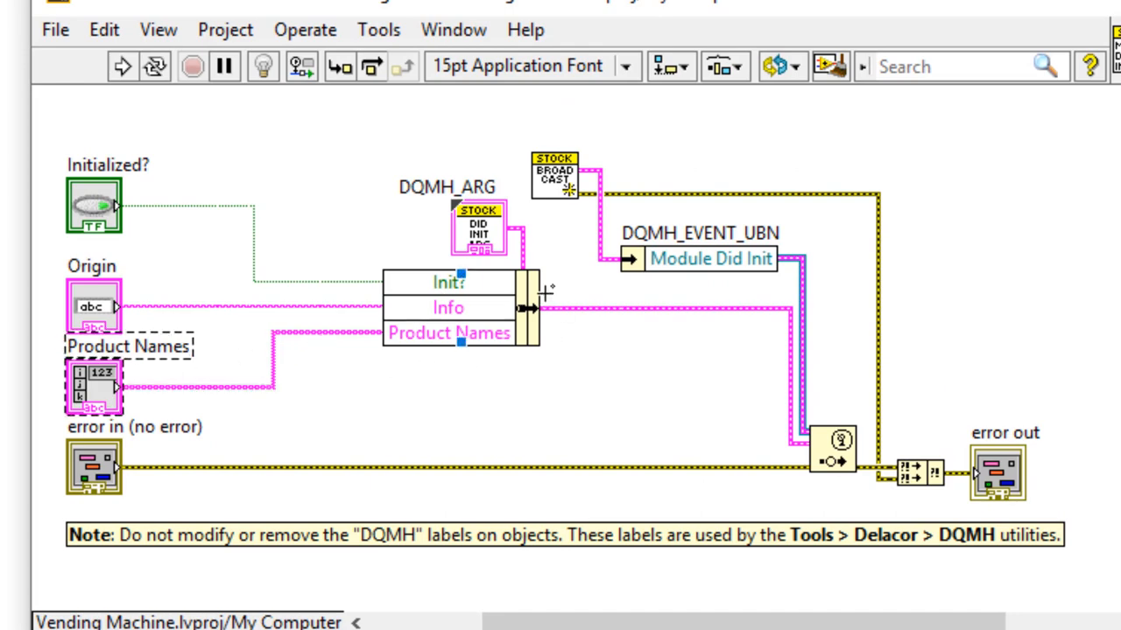
mouse_move(486, 240)
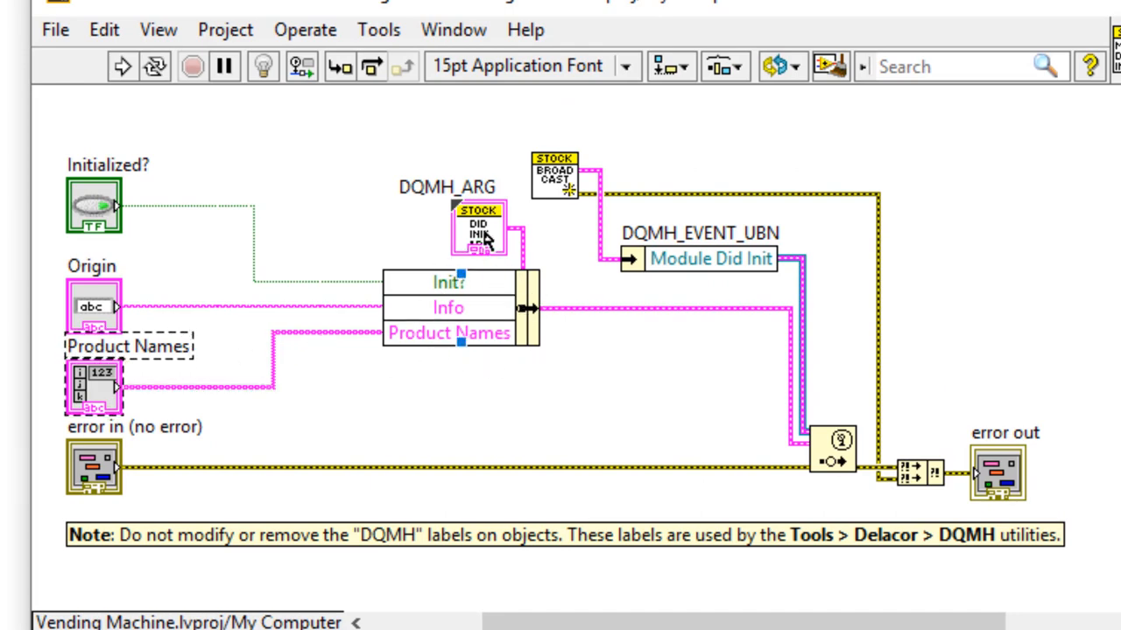
Step: Open the DQMH_ARG constant's type definition with Init?, Info and Product Names
right_click(477, 236)
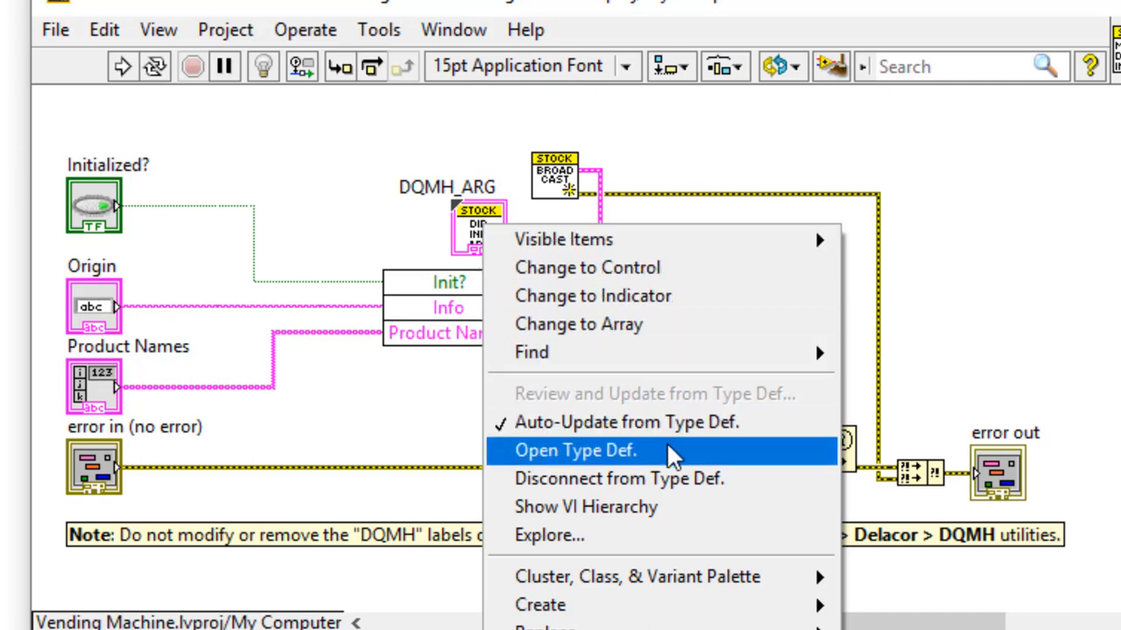
click(575, 450)
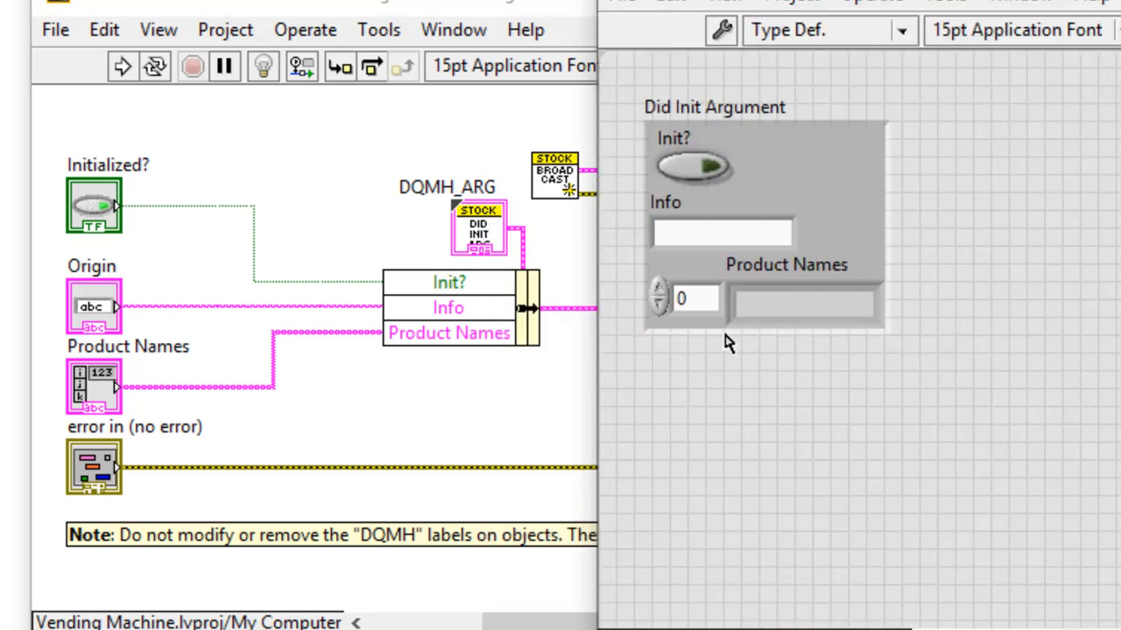
click(803, 304)
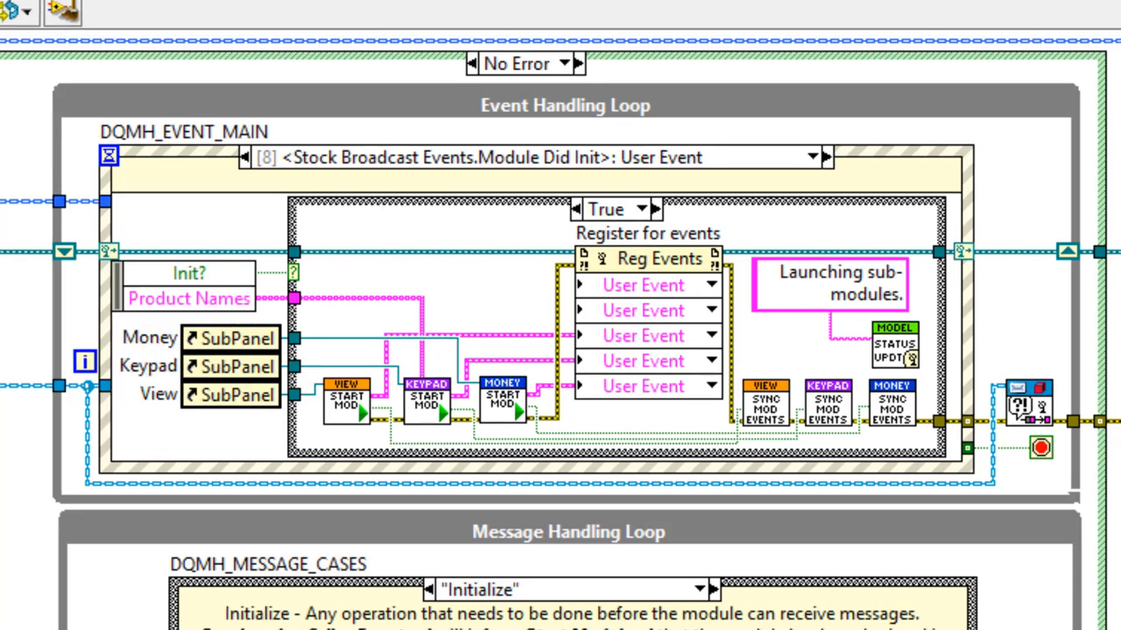
mouse_move(911, 354)
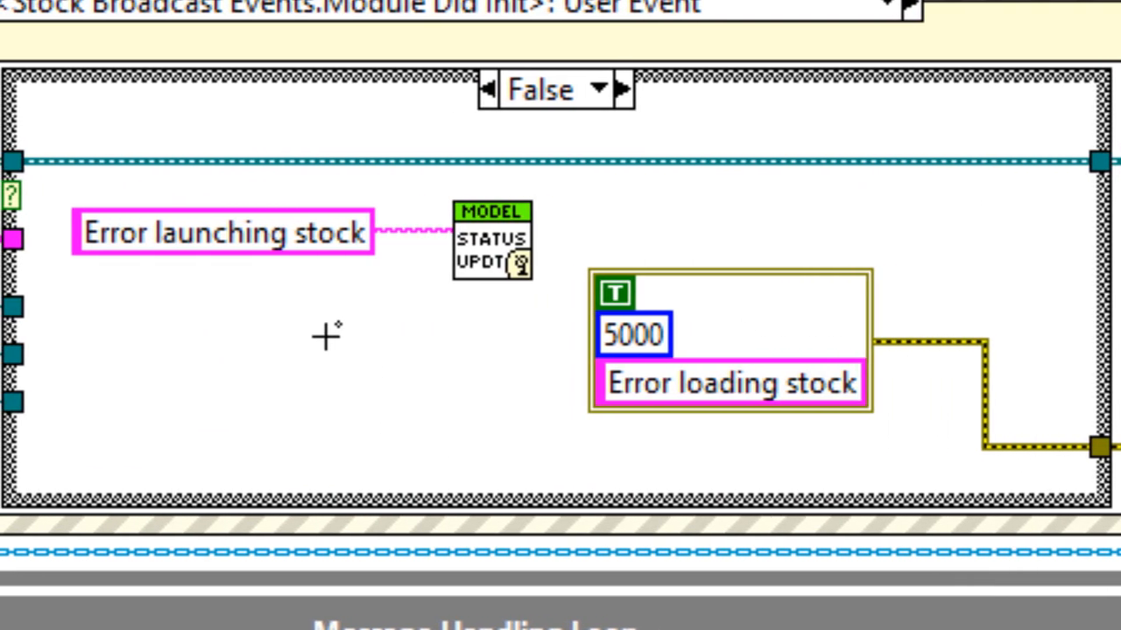
mouse_move(267, 297)
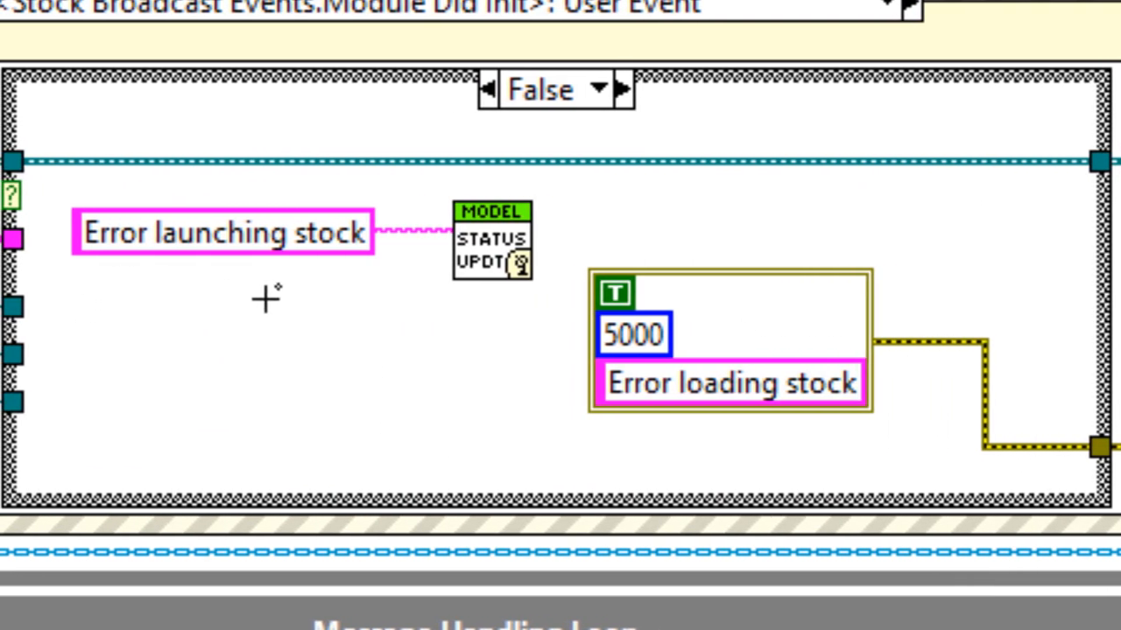
Step: Switch the Module Did Init case to False, showing the Error loading stock handling
click(223, 232)
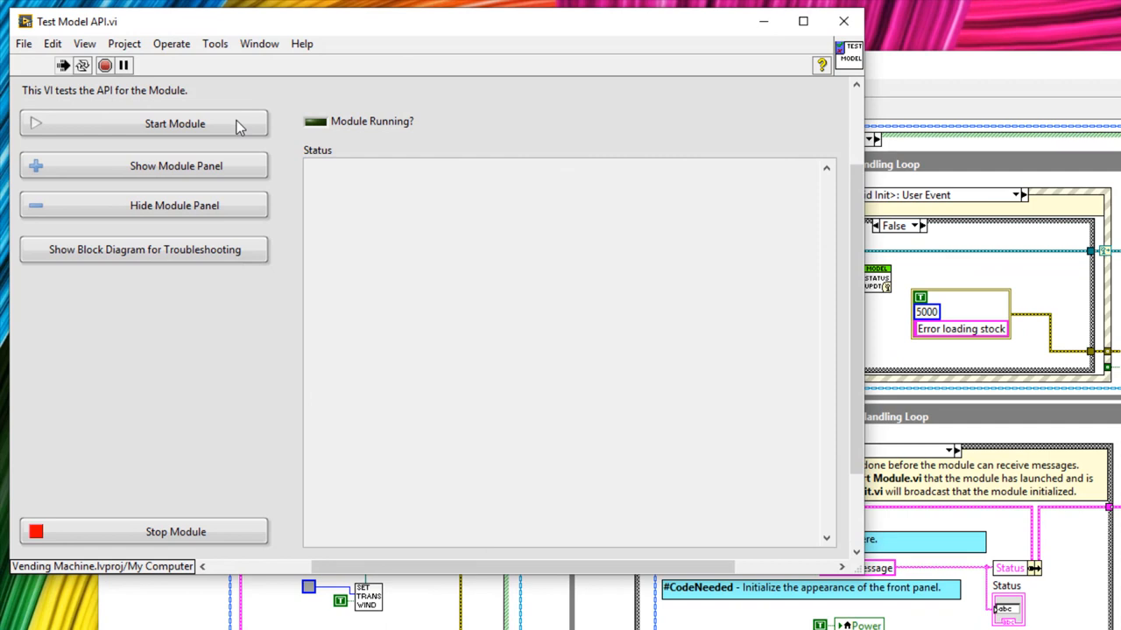
Step: Start the Model module in Test Model API and check the initialization-succeeded status message
click(175, 123)
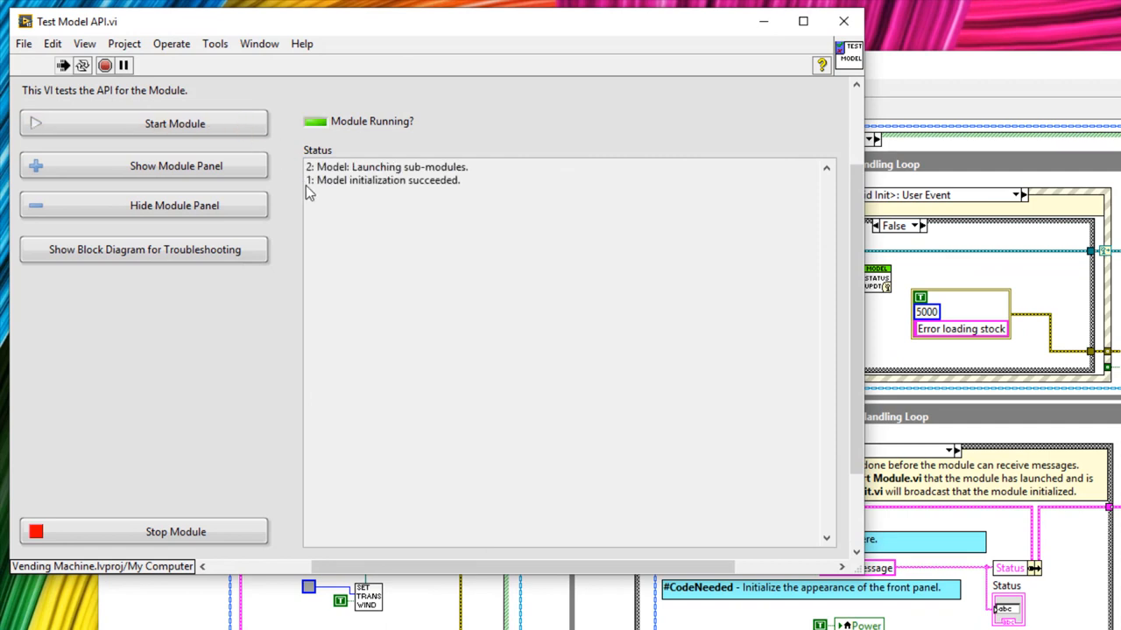
click(385, 180)
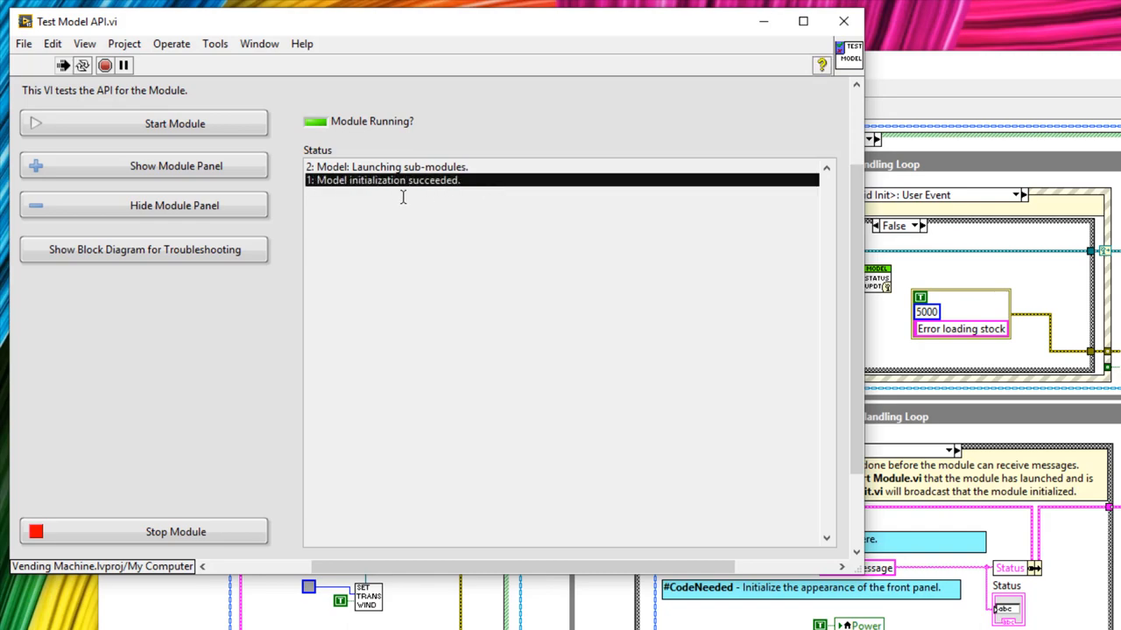